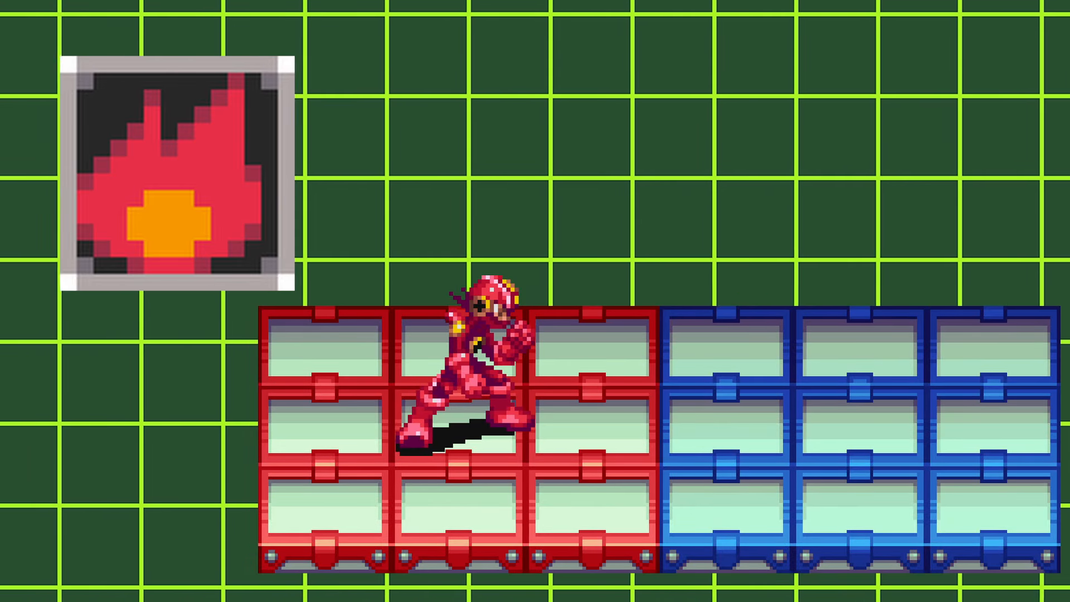
key(space)
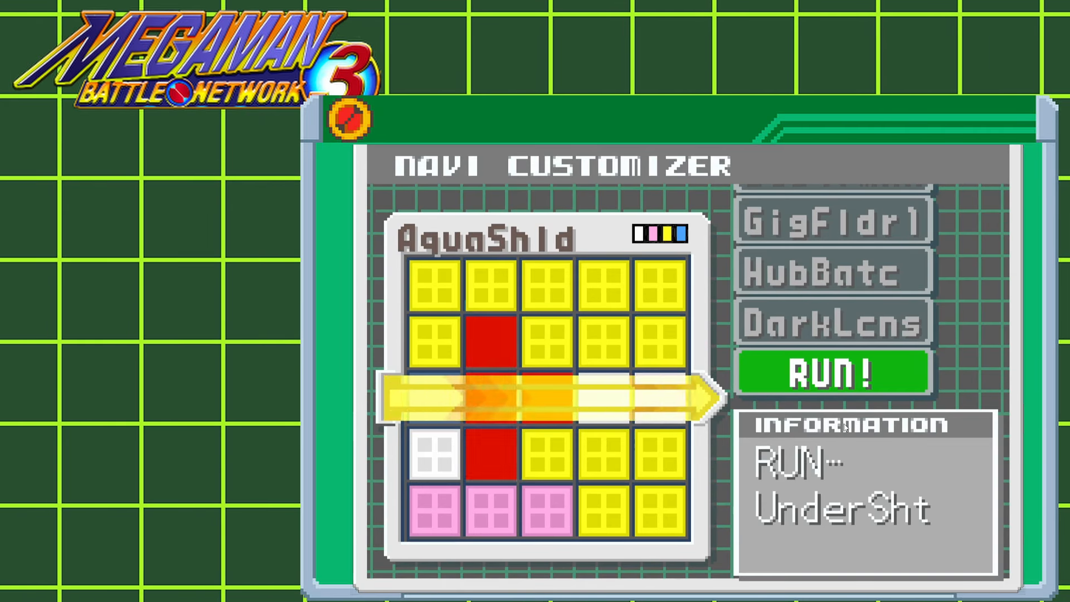
click(829, 373)
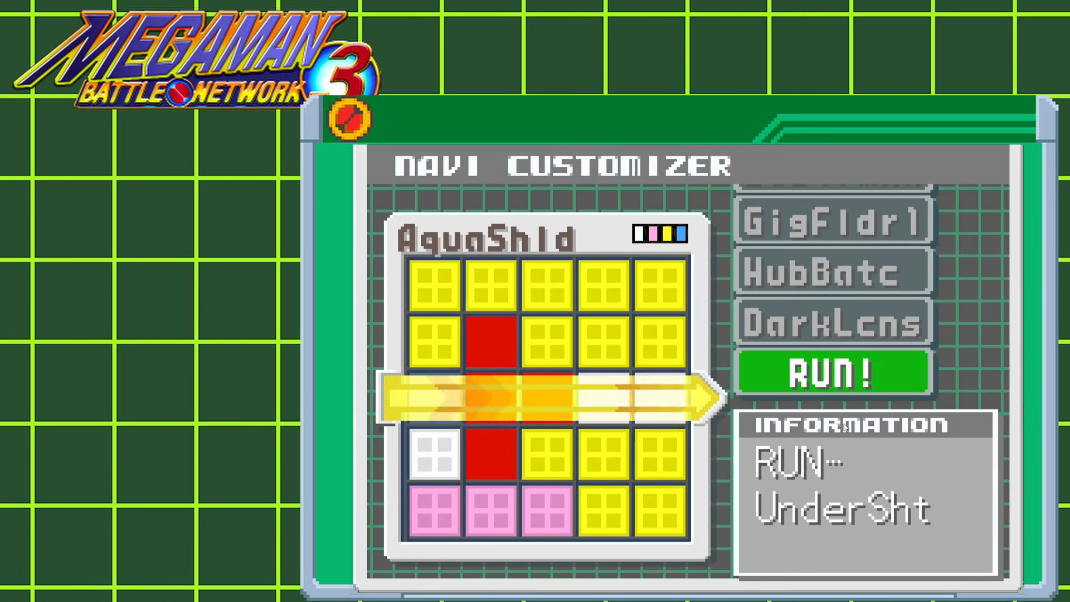
click(828, 373)
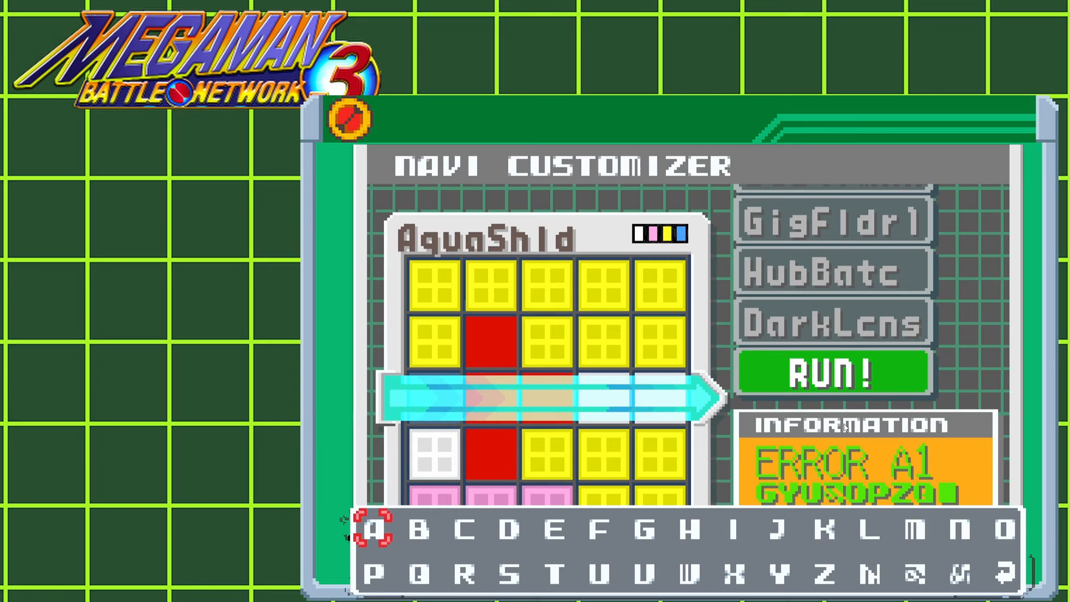